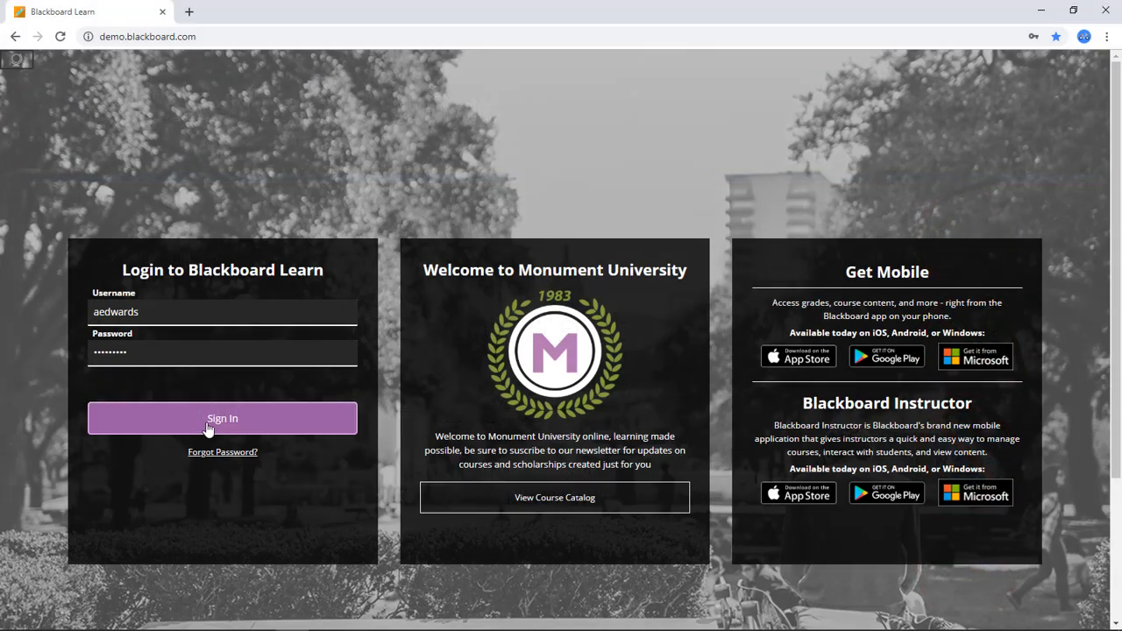
Step: Sign in to Blackboard Learn and reach the Geography 101 course content
click(222, 418)
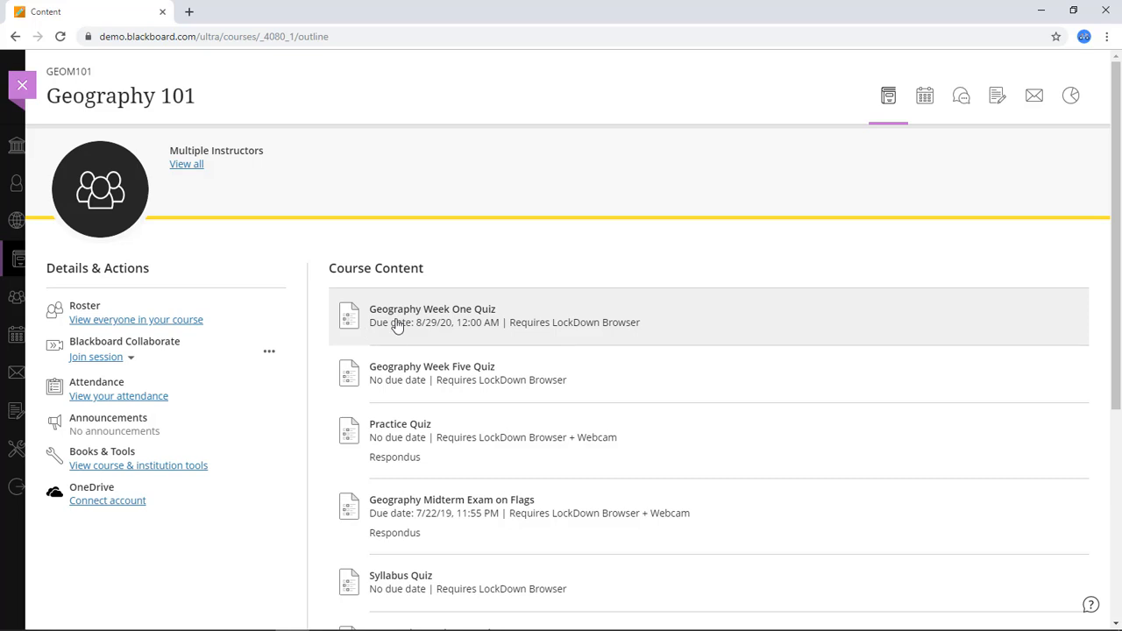
Step: Open the Geography Week One Quiz details panel in Course Content
click(432, 308)
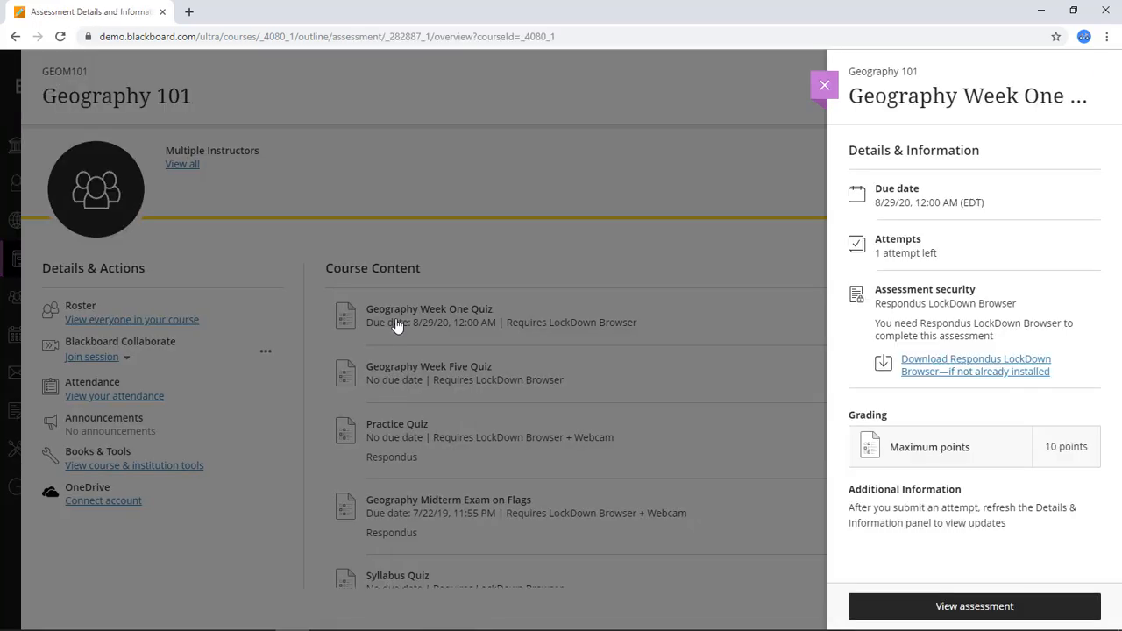
mouse_move(708, 402)
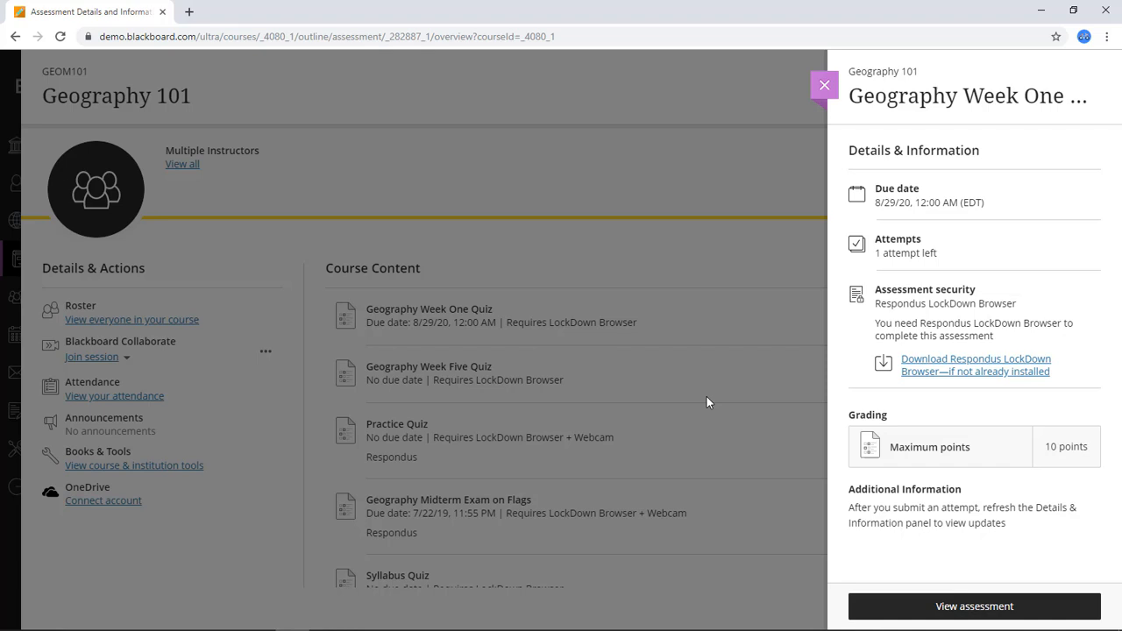
mouse_move(927, 395)
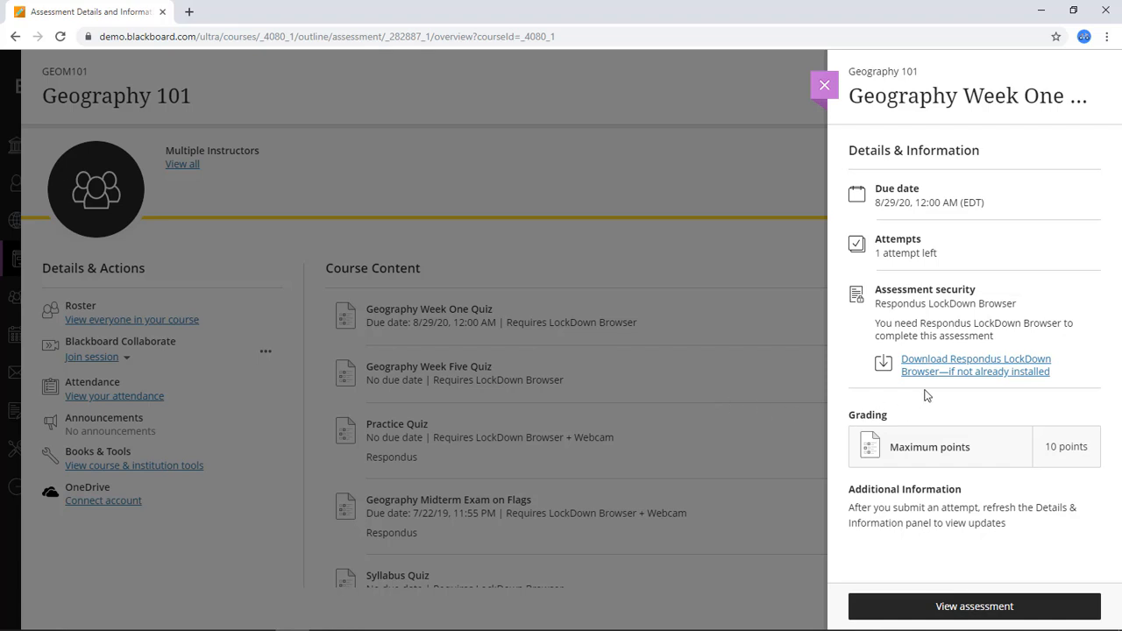
mouse_move(995, 397)
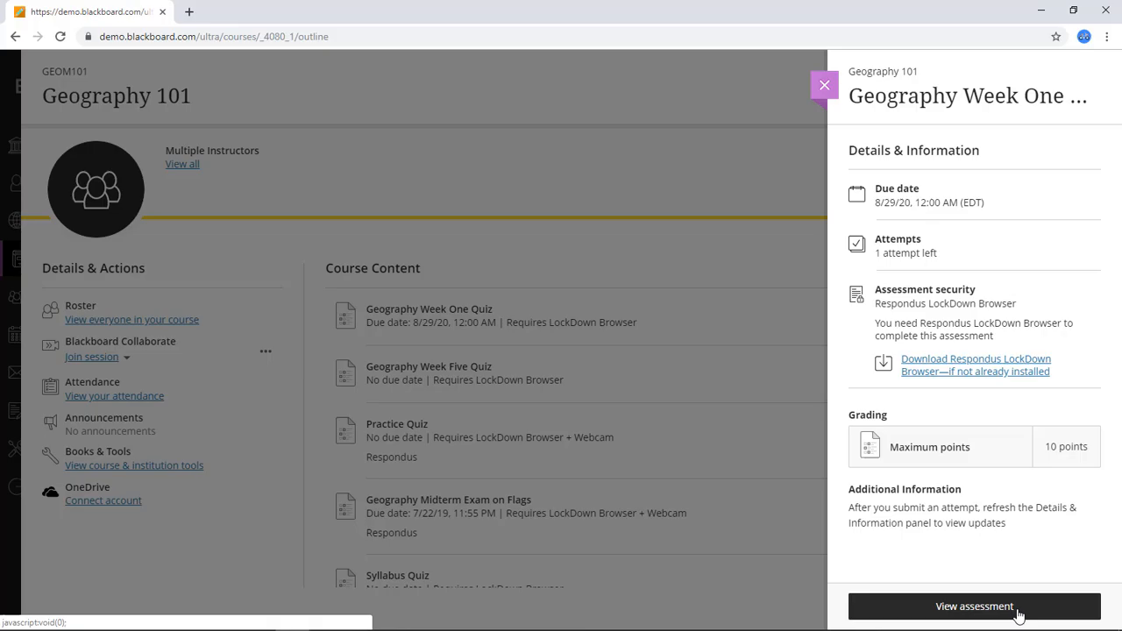
Step: Launch the Geography Week One Quiz in Respondus LockDown Browser via View assessment
click(972, 606)
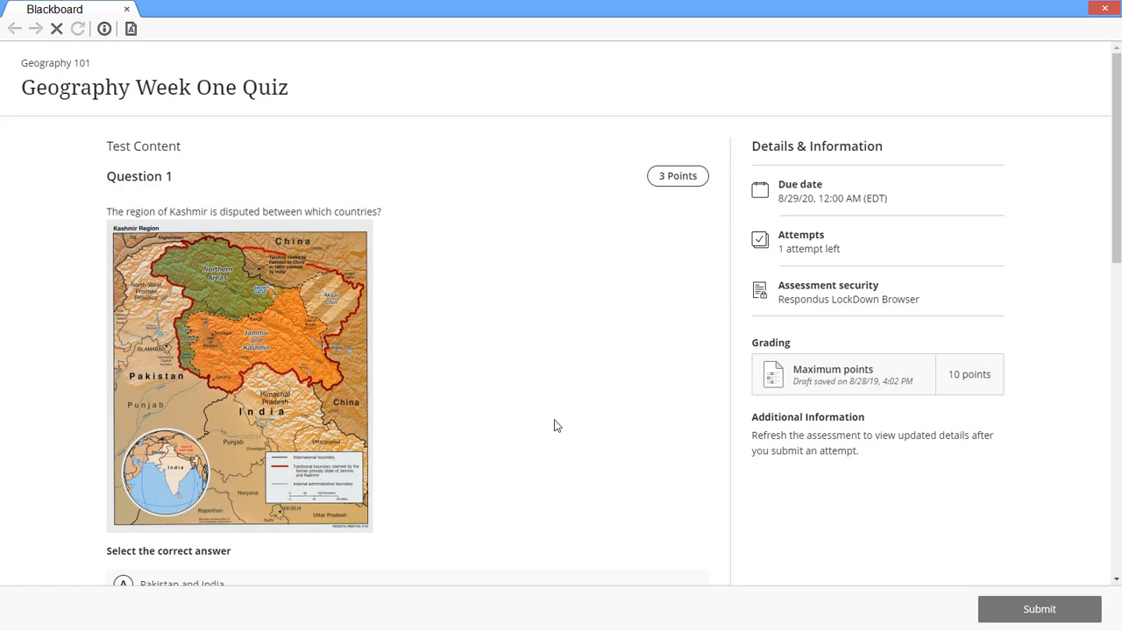
mouse_move(559, 425)
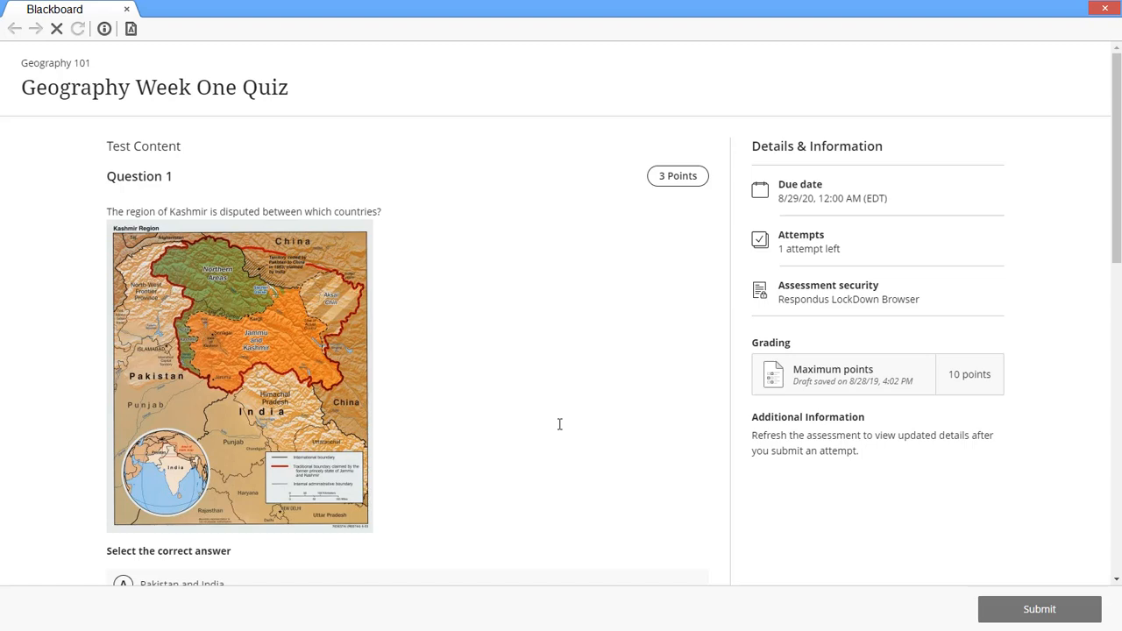
mouse_move(568, 426)
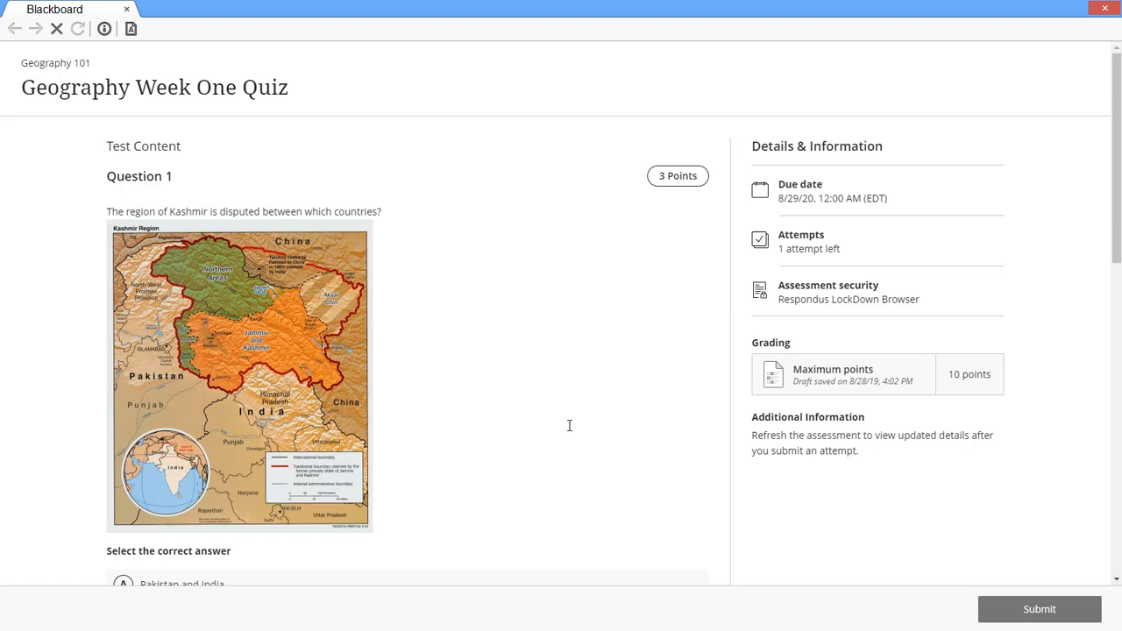
mouse_move(572, 406)
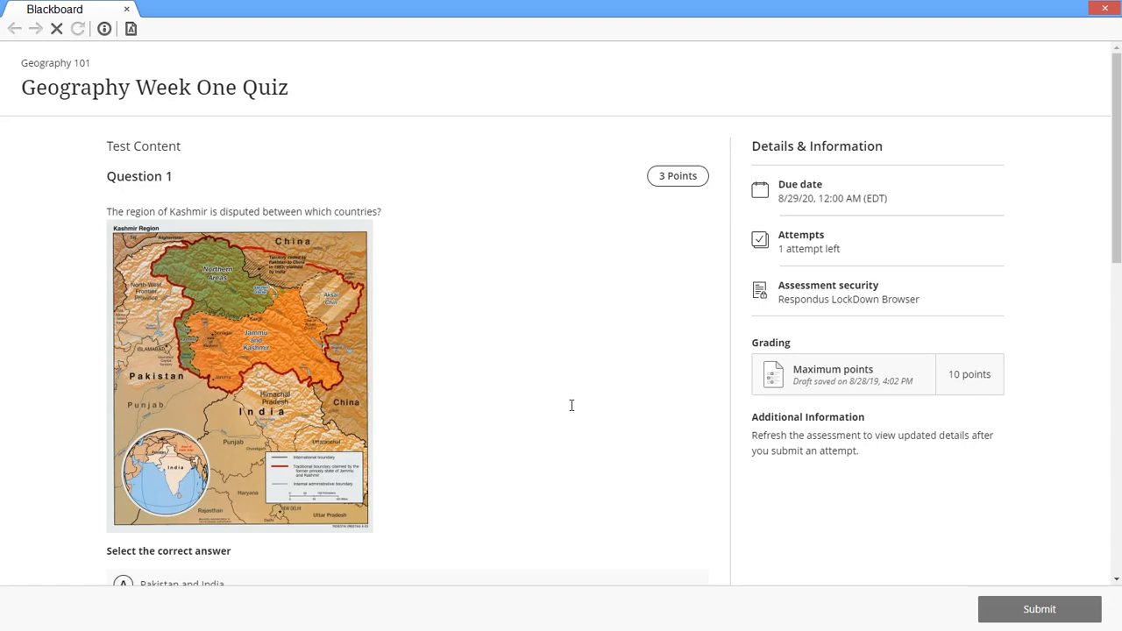
mouse_move(983, 235)
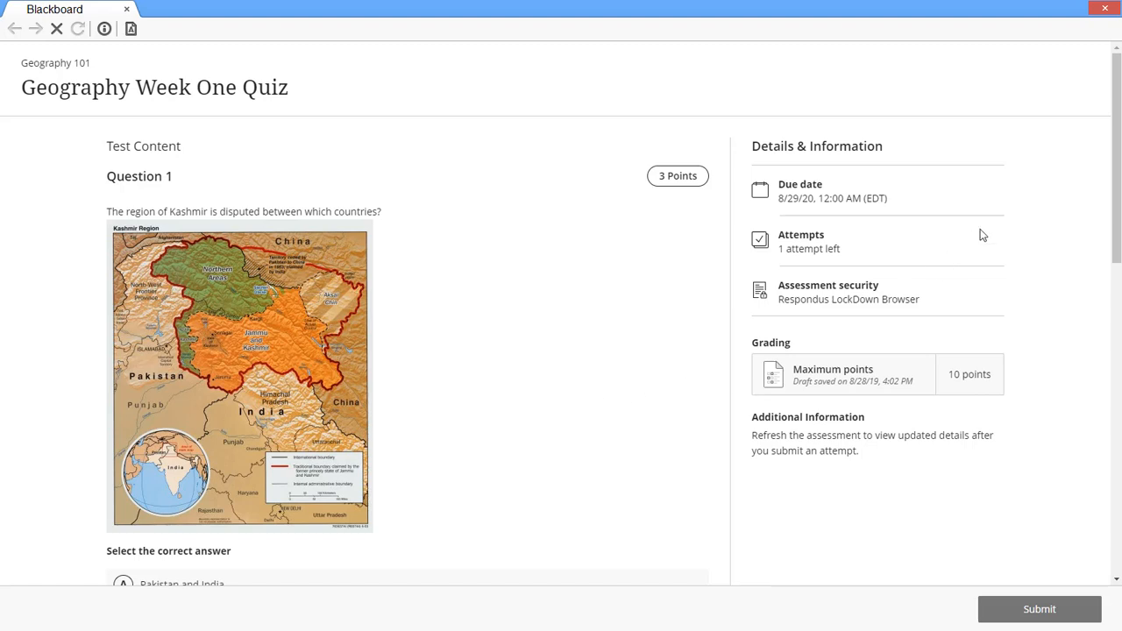
mouse_move(1106, 21)
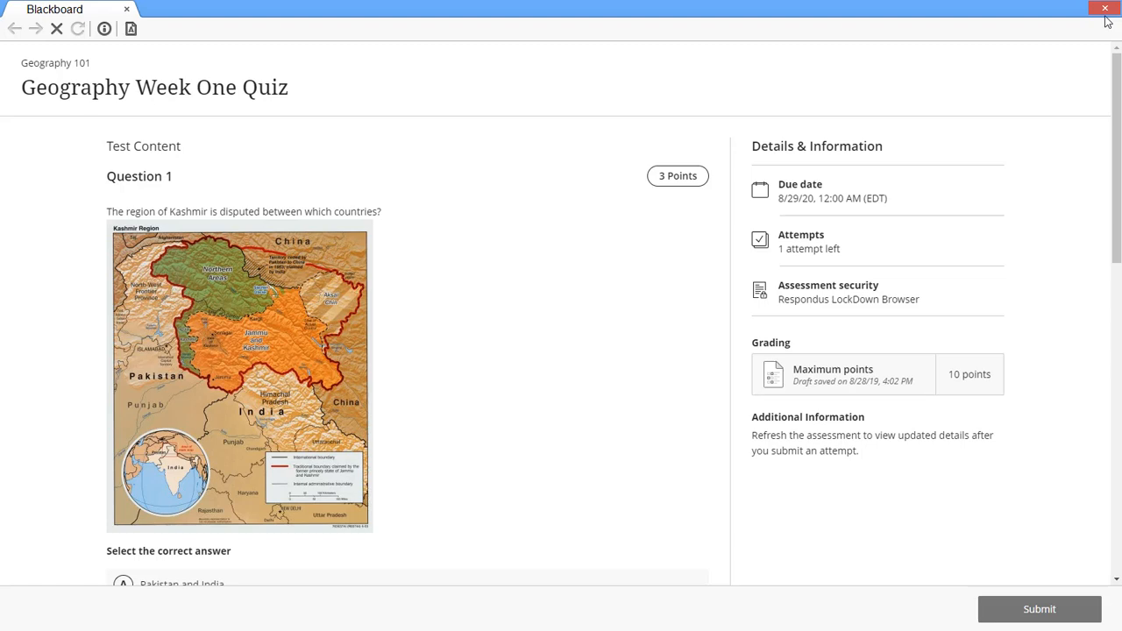
click(1104, 8)
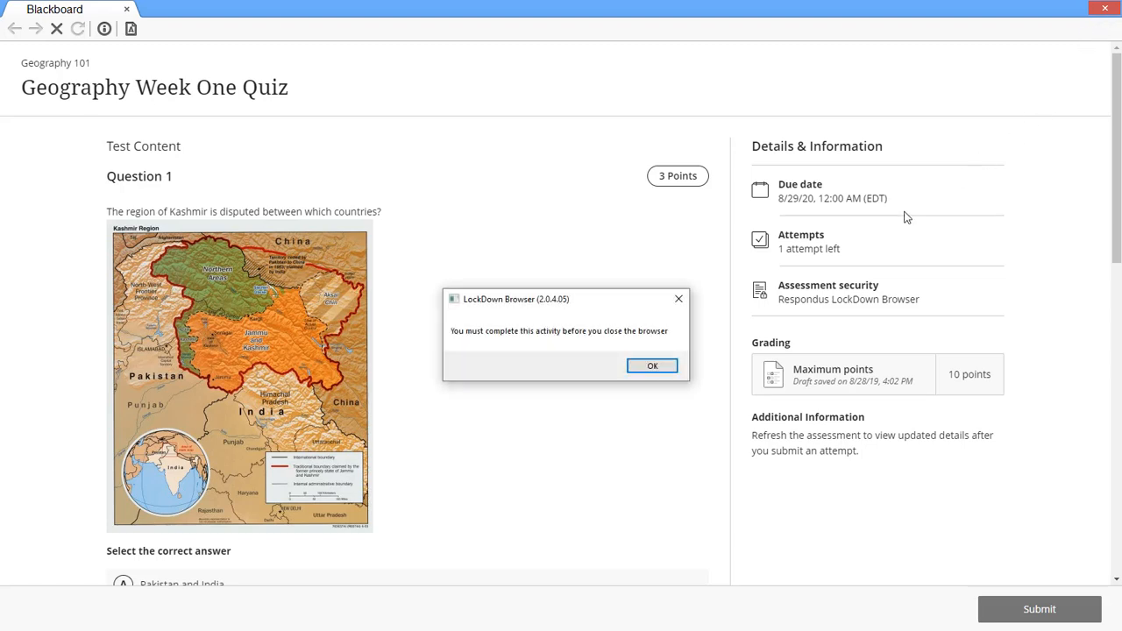
click(652, 365)
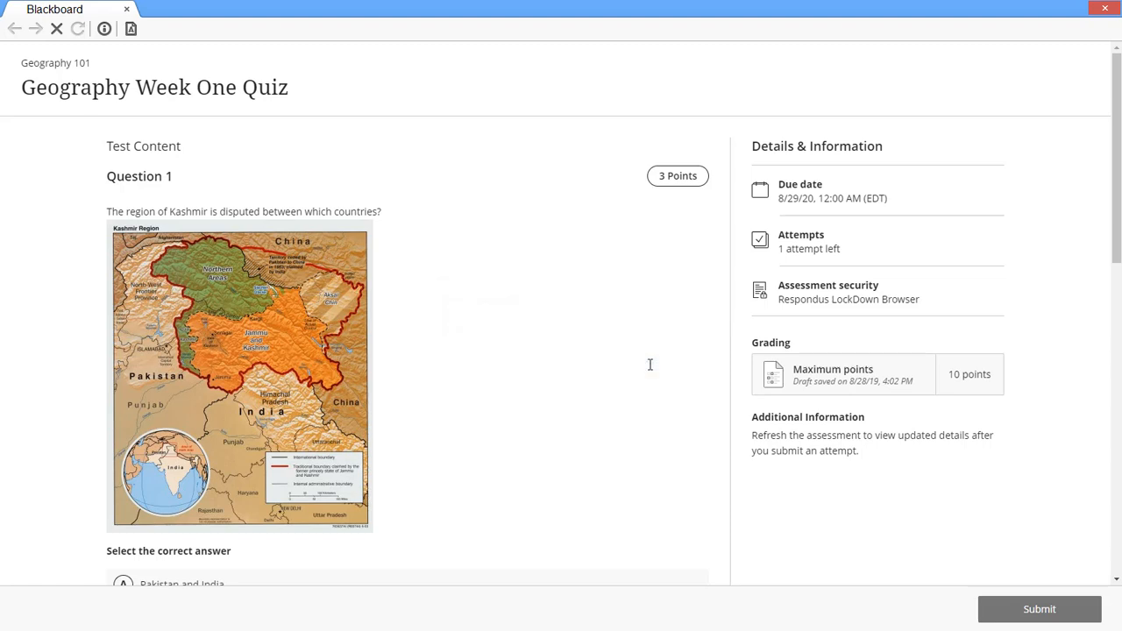
mouse_move(650, 364)
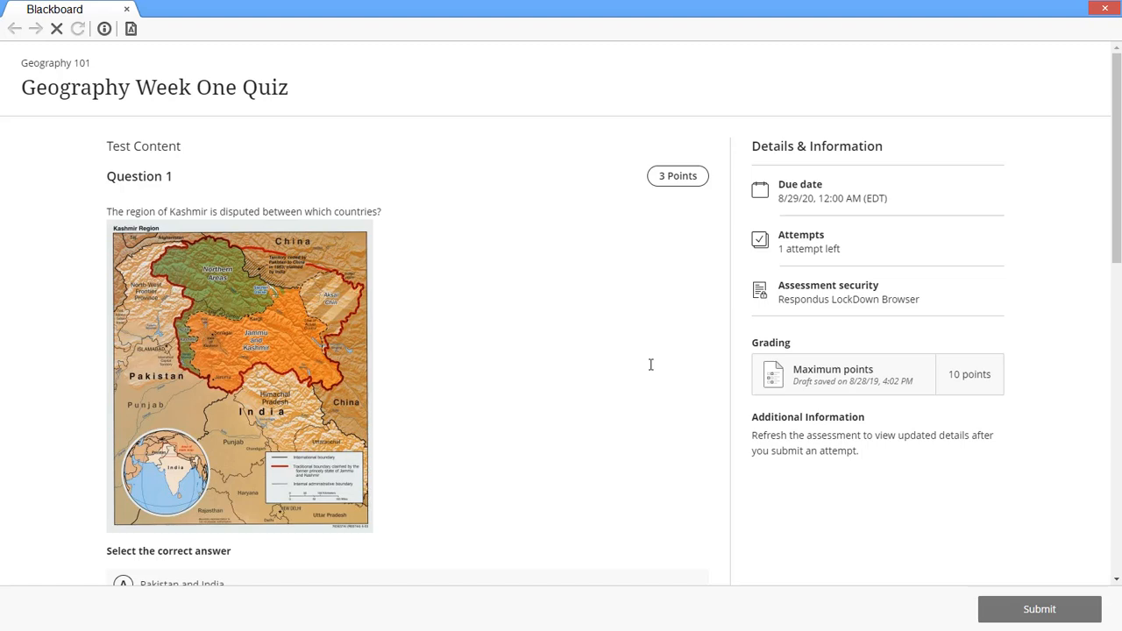
Step: Scroll down past Question 1's 'Pakistan, India, and China' answer toward Question 2
scroll(down, 3)
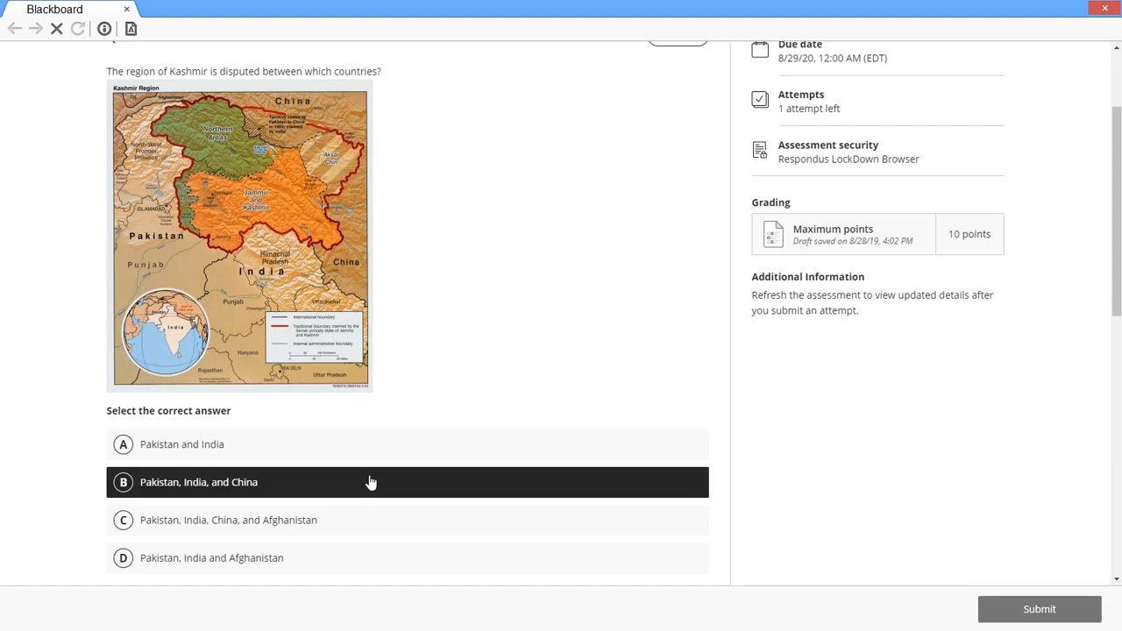
scroll(down, 3)
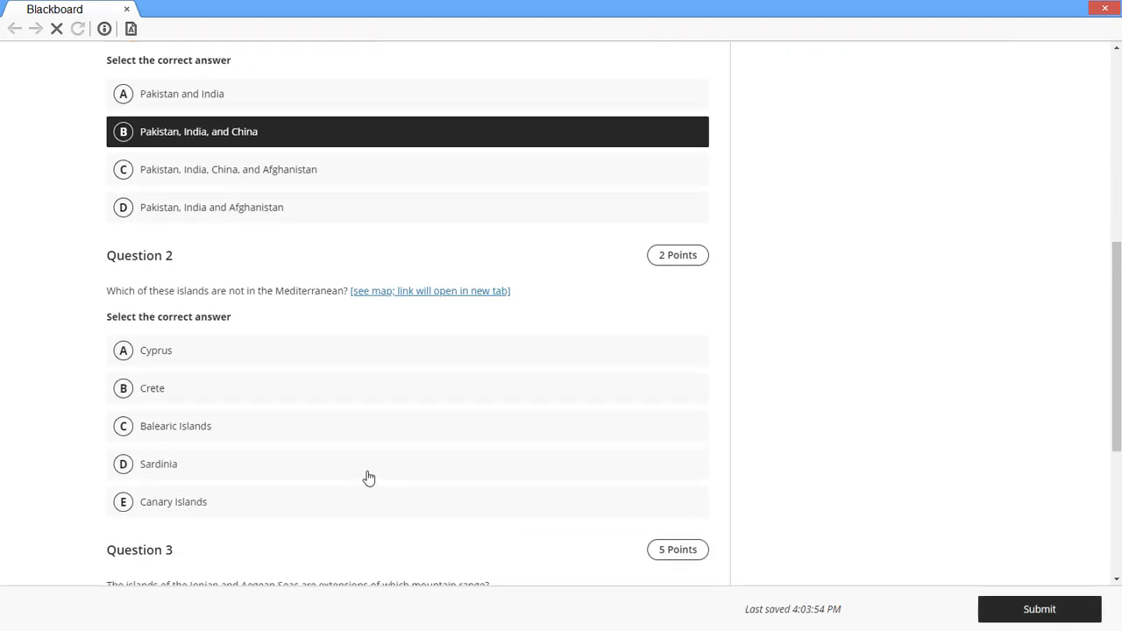
mouse_move(488, 318)
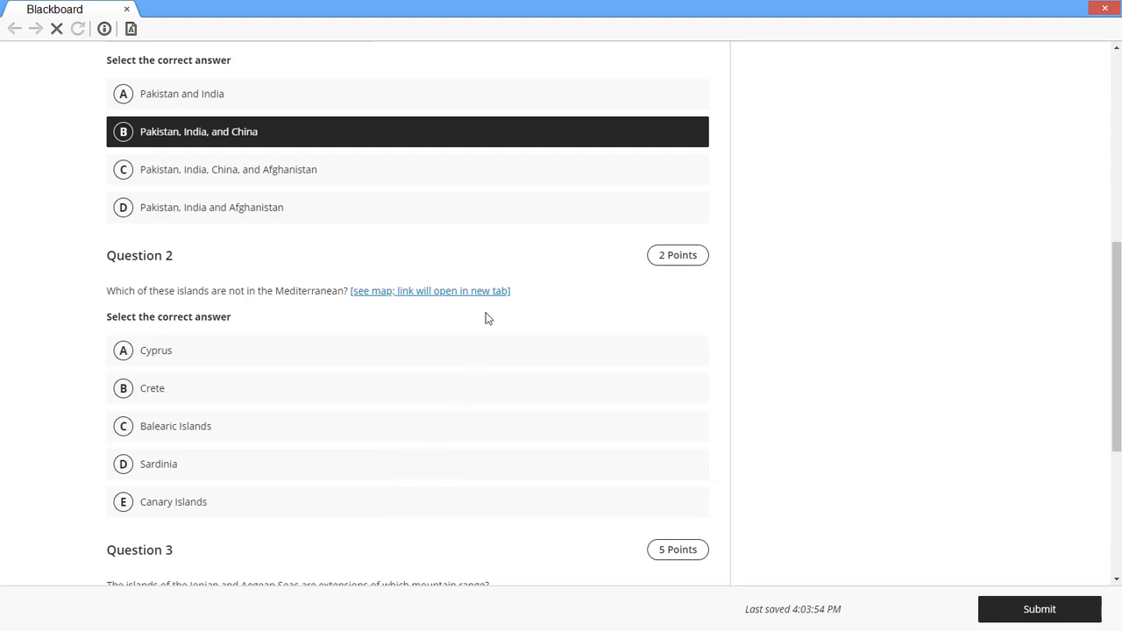
mouse_move(431, 312)
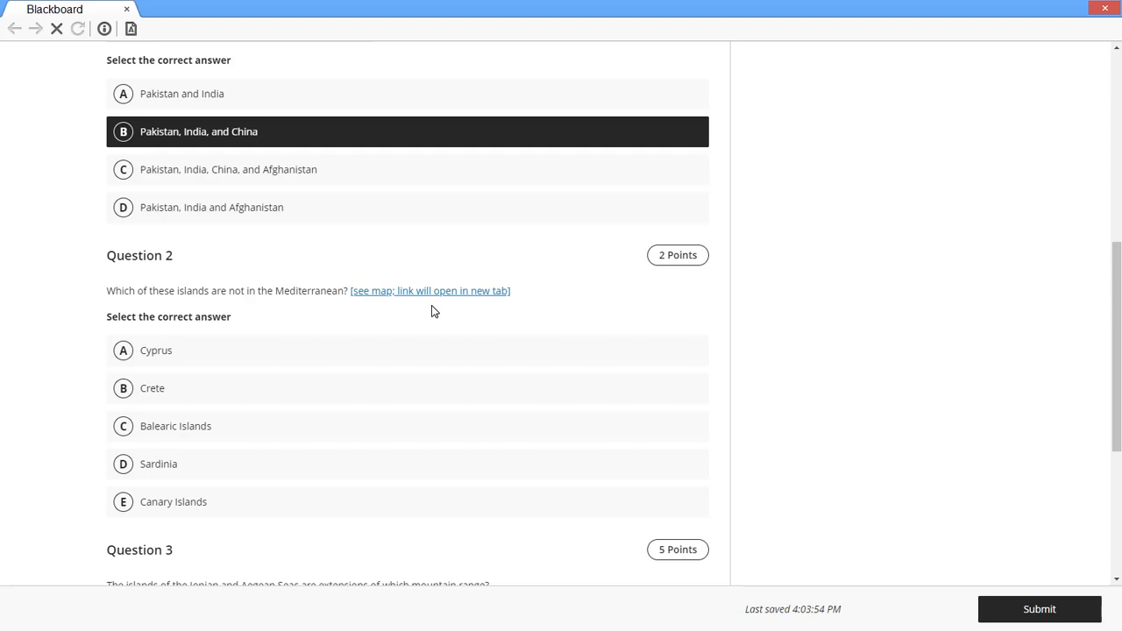
click(430, 290)
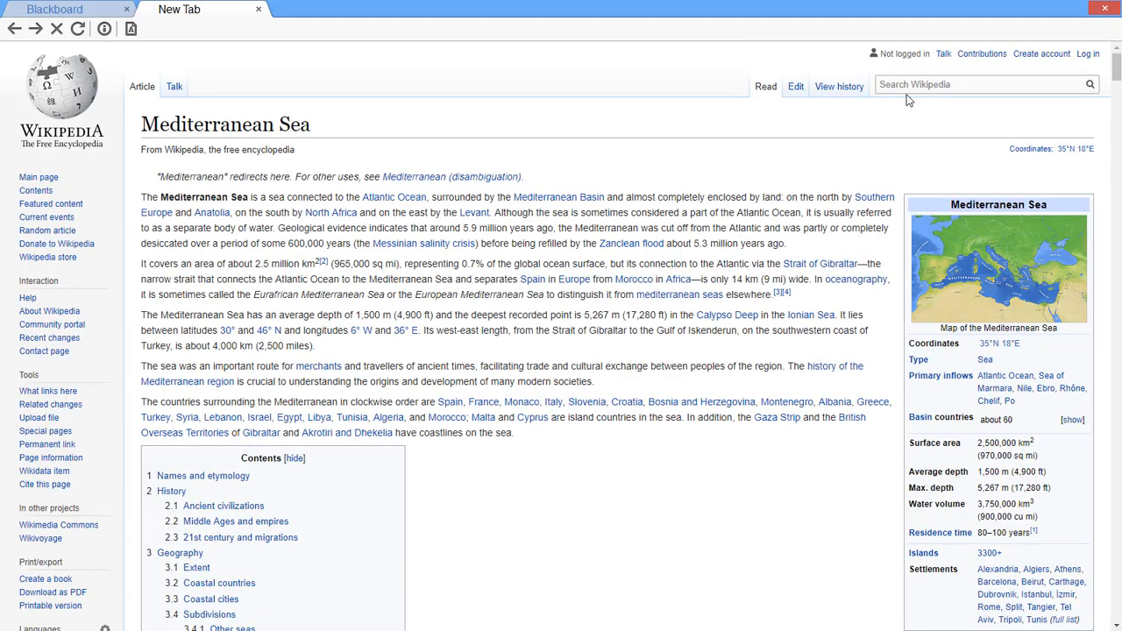
mouse_move(1090, 85)
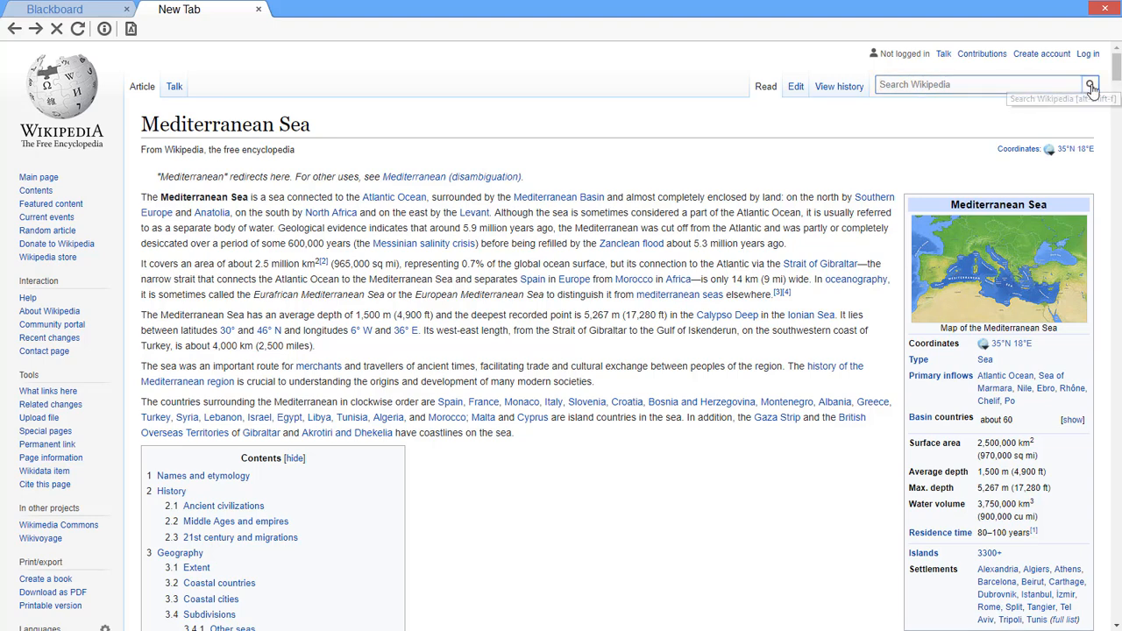
click(1089, 84)
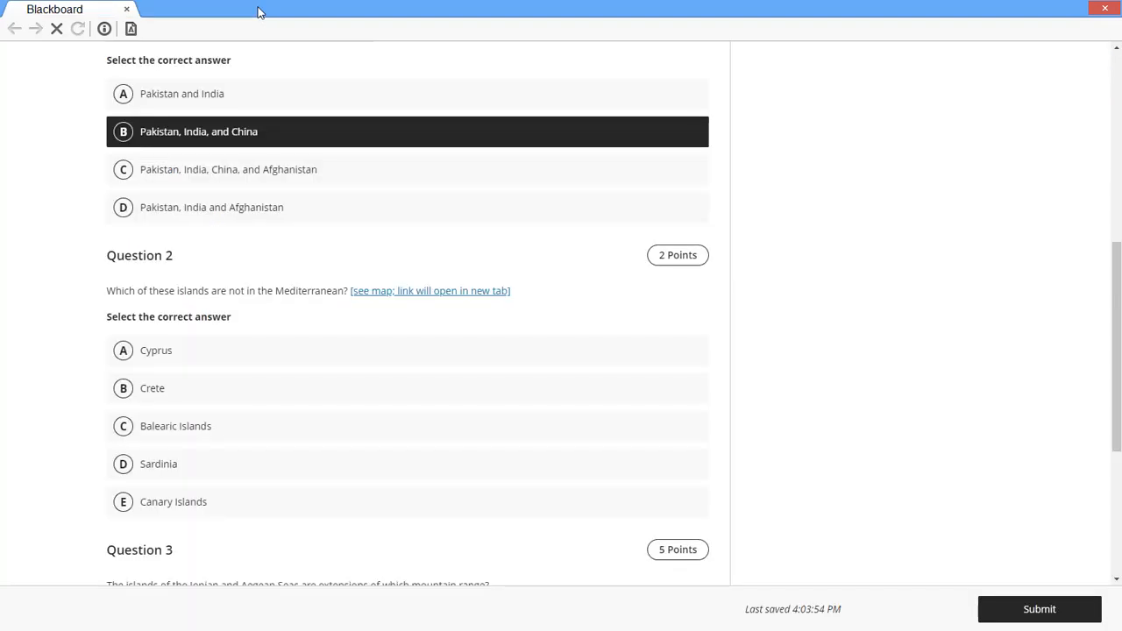
mouse_move(191, 220)
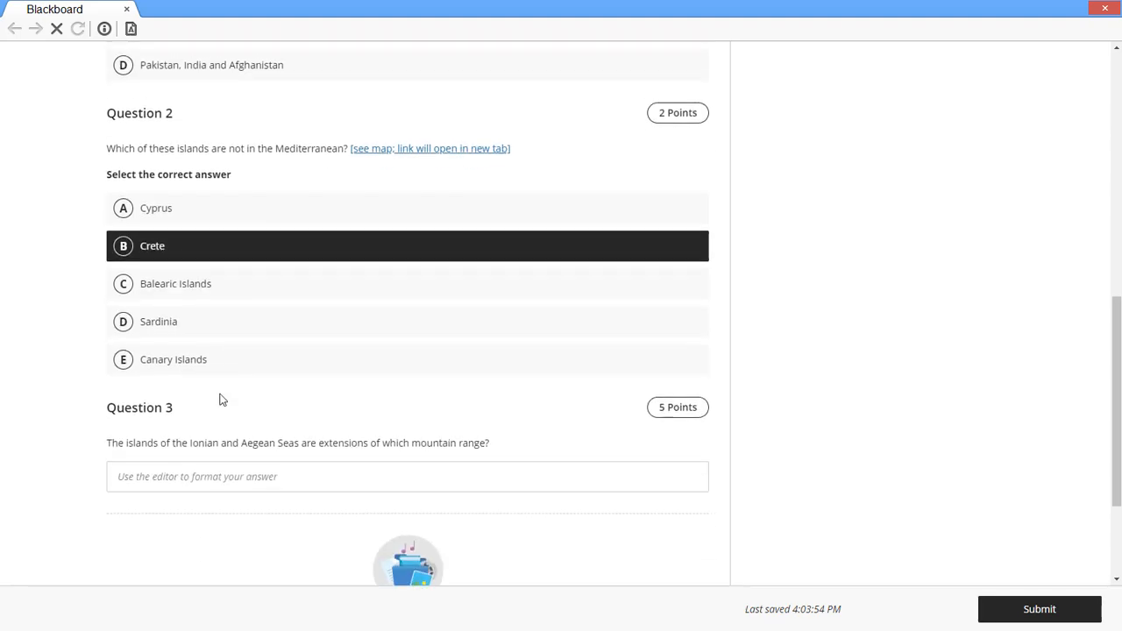
Step: Answer Question 3 with 'Pindus Range', then submit the quiz and confirm
text(Pindus Range)
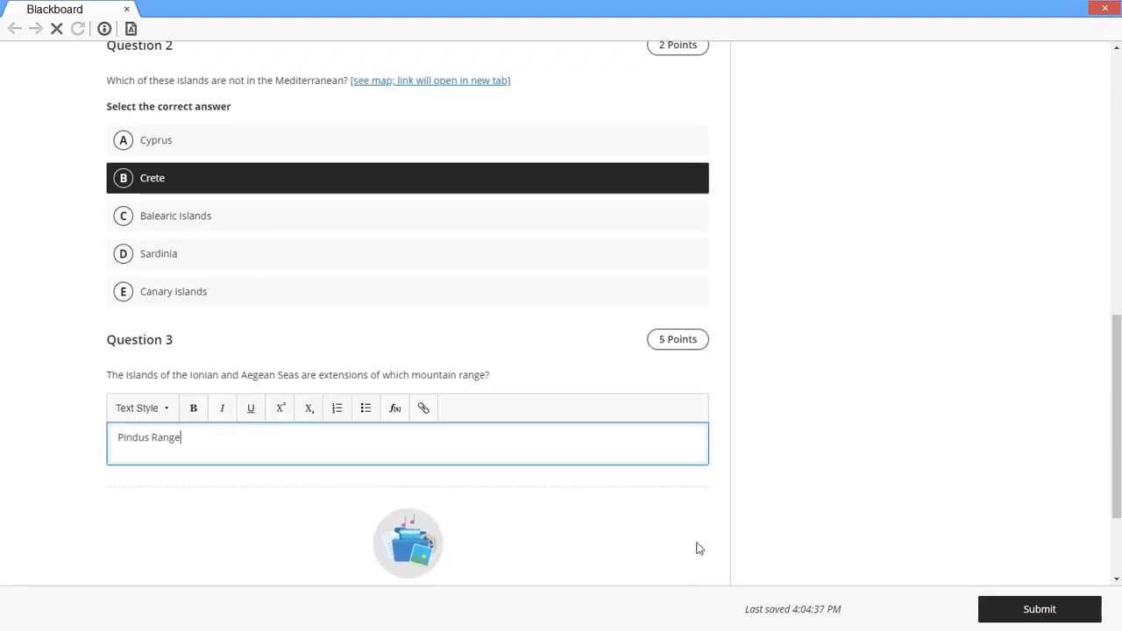
click(1038, 608)
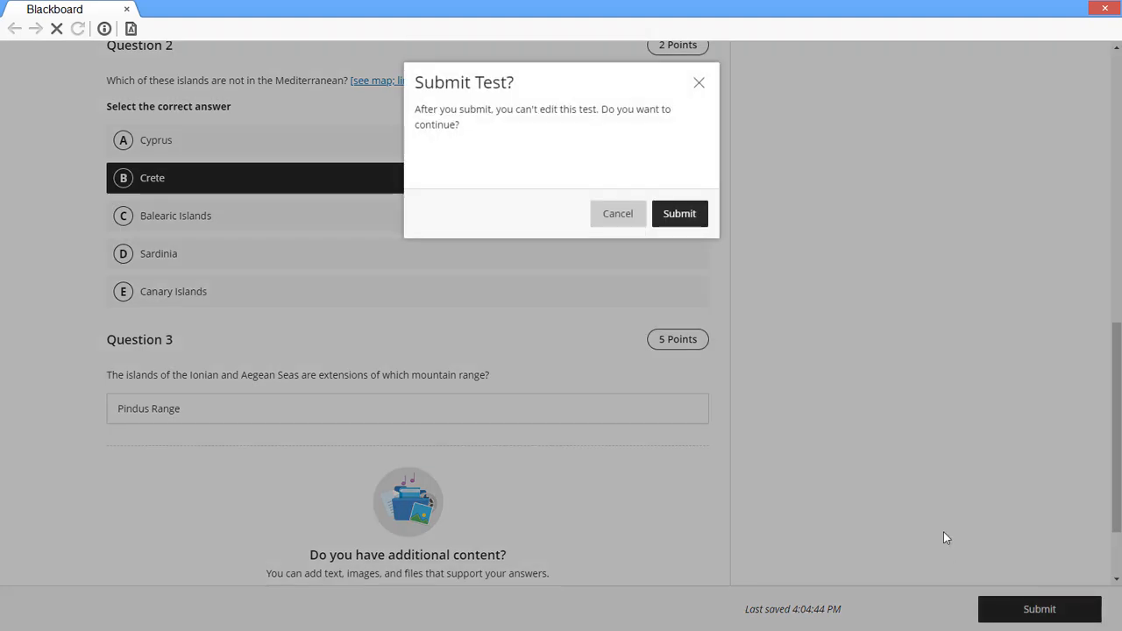
click(617, 213)
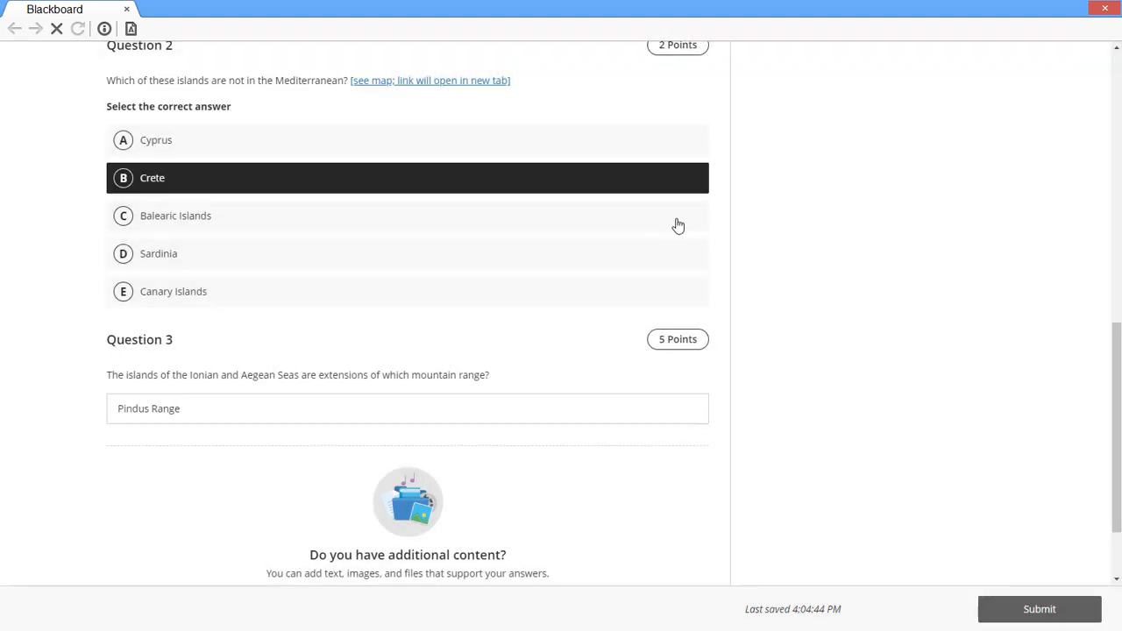